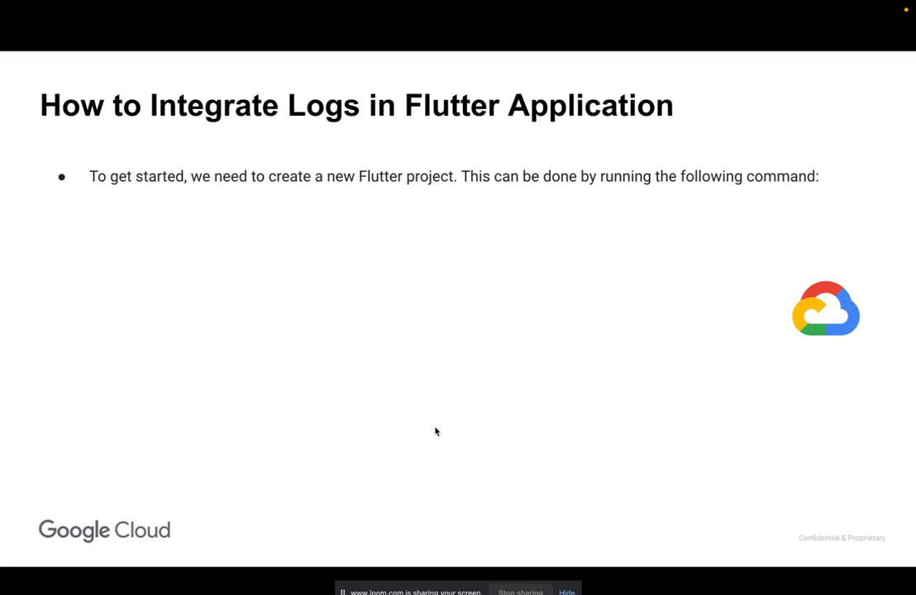
{"action": "mouse_move", "coordinate": [436, 405]}
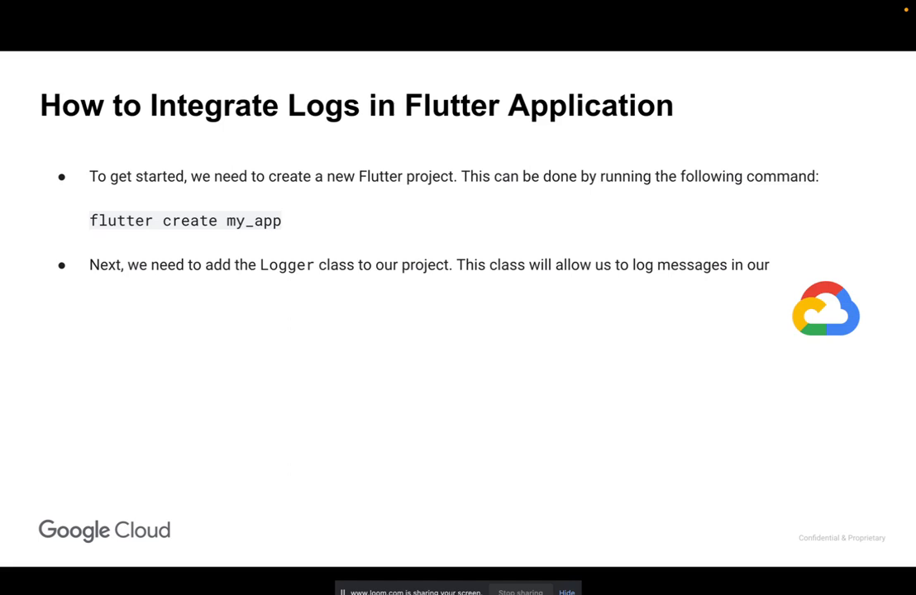
{"action": "mouse_move", "coordinate": [436, 407]}
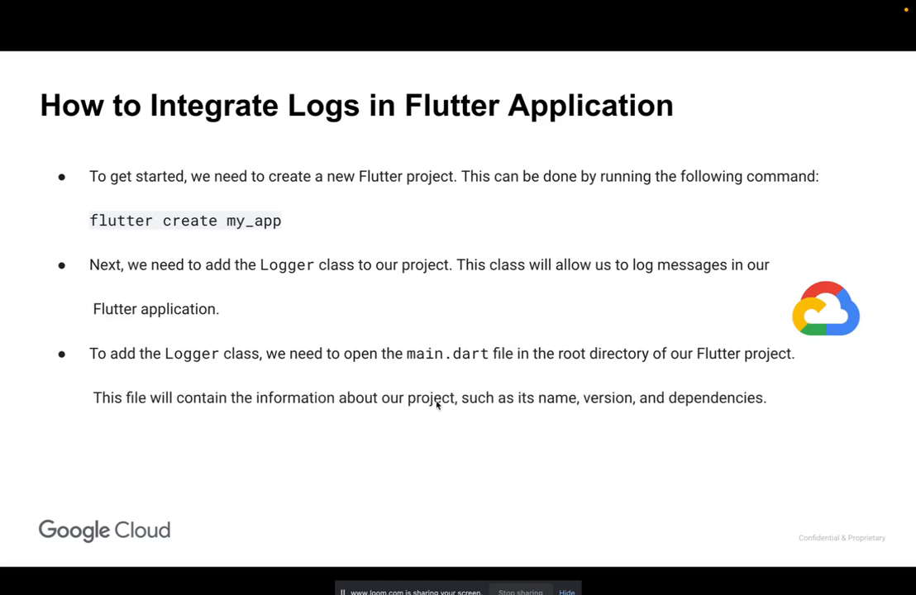
{"action": "mouse_move", "coordinate": [436, 405]}
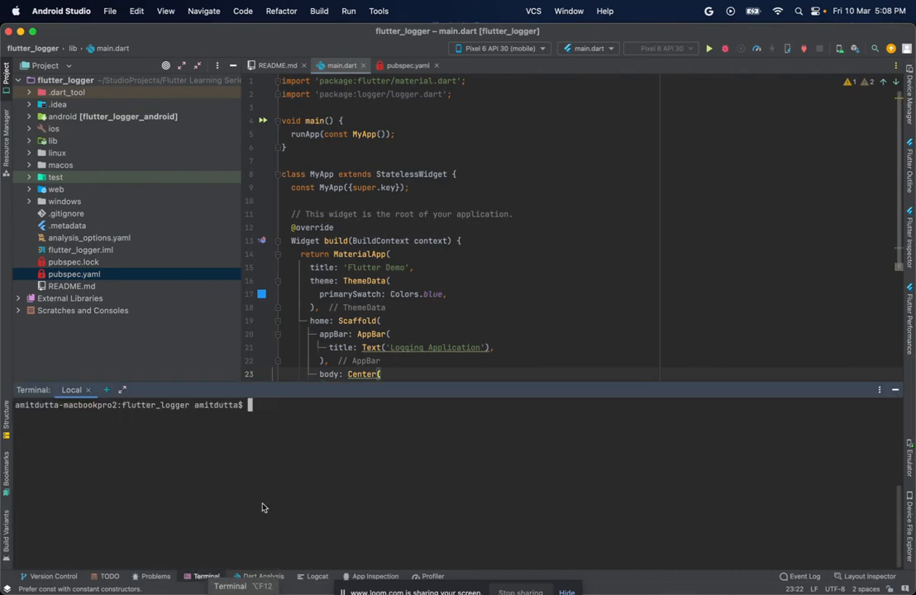
- Run 'flutter pub add logger' in the terminal to add the logger package
{"action": "type", "text": "flutter pub add logger"}
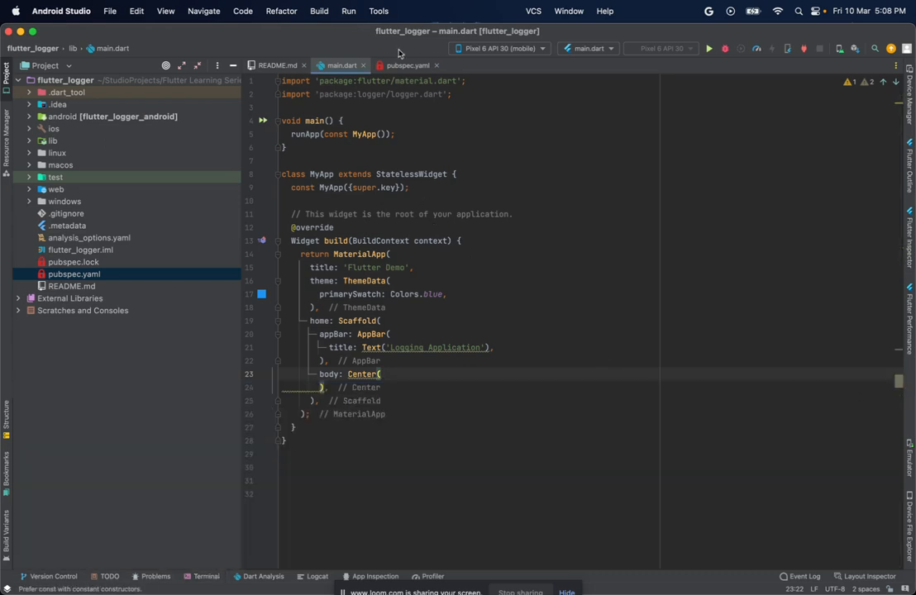
{"action": "left_click", "coordinate": [408, 66]}
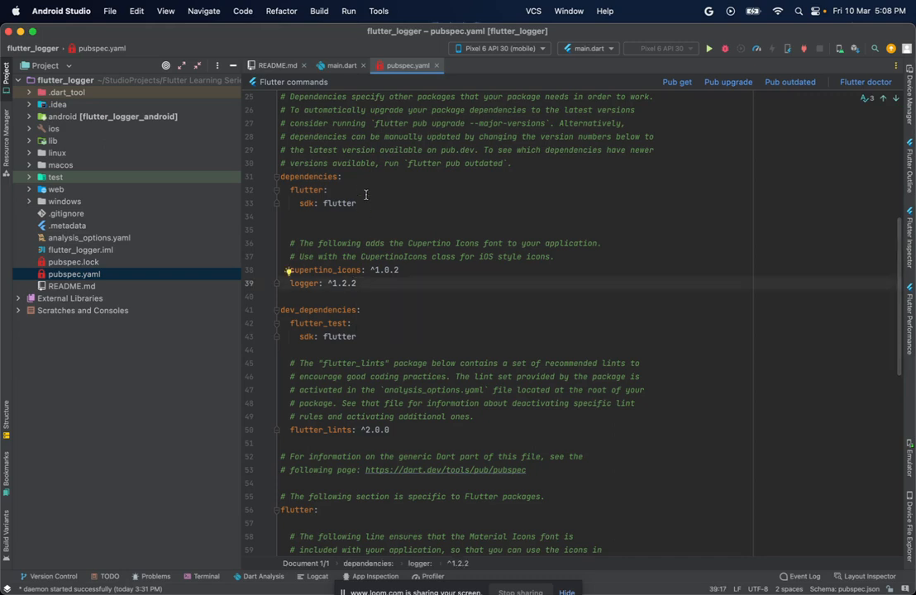
{"action": "mouse_move", "coordinate": [377, 86]}
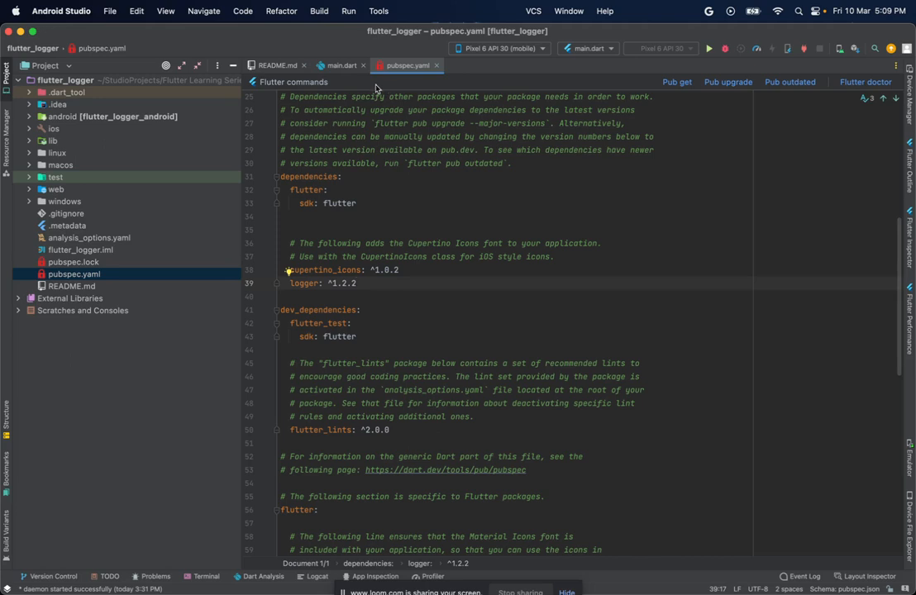
{"action": "left_click", "coordinate": [341, 66]}
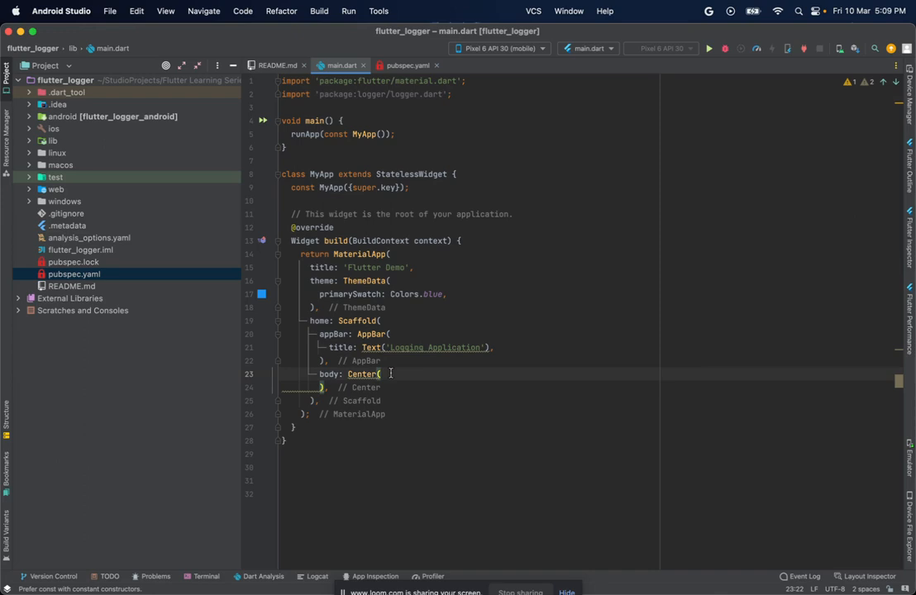
- Call logger() inside Center and create the Logger StatefulWidget via the 'stf' template
{"action": "type", "text": "logger"}
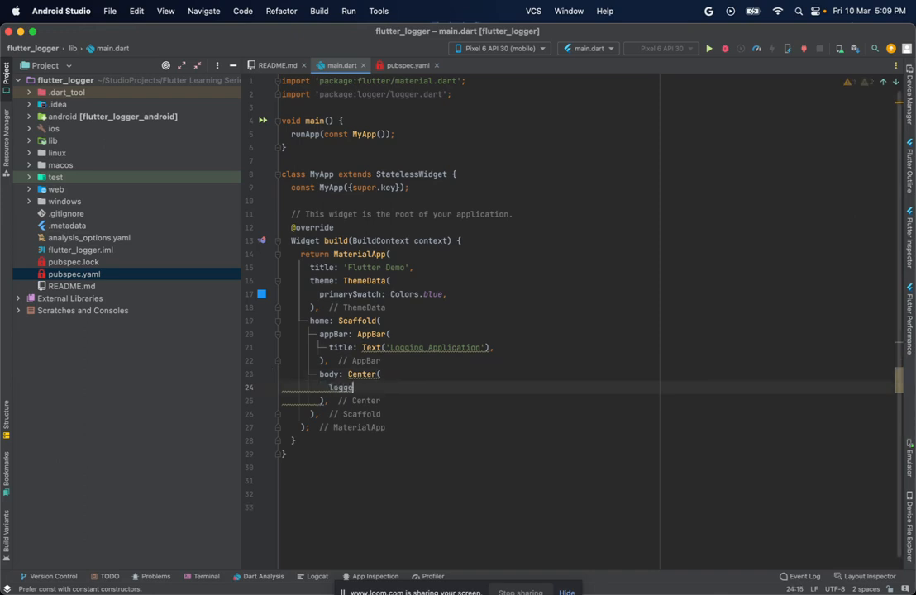
{"action": "type", "text": "()"}
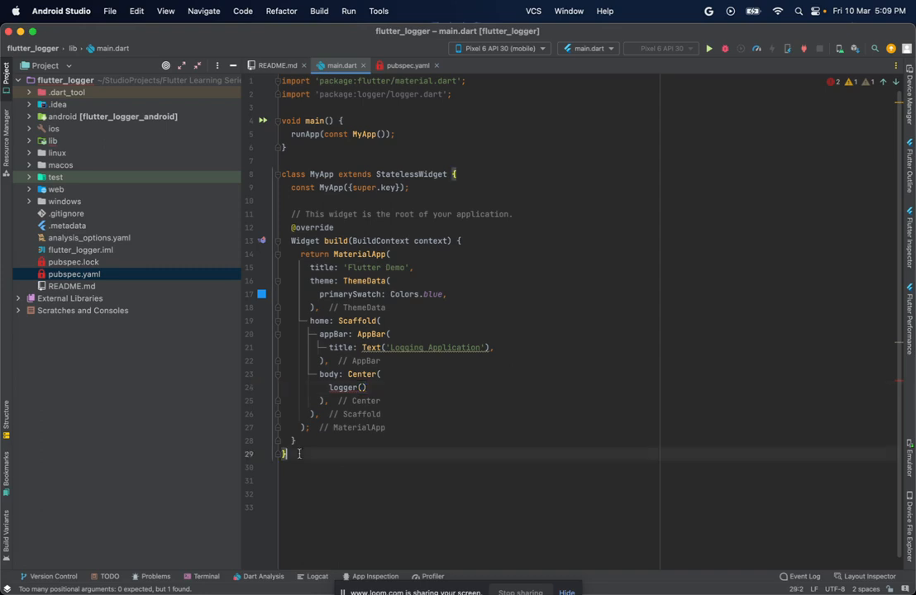
{"action": "type", "text": "stf"}
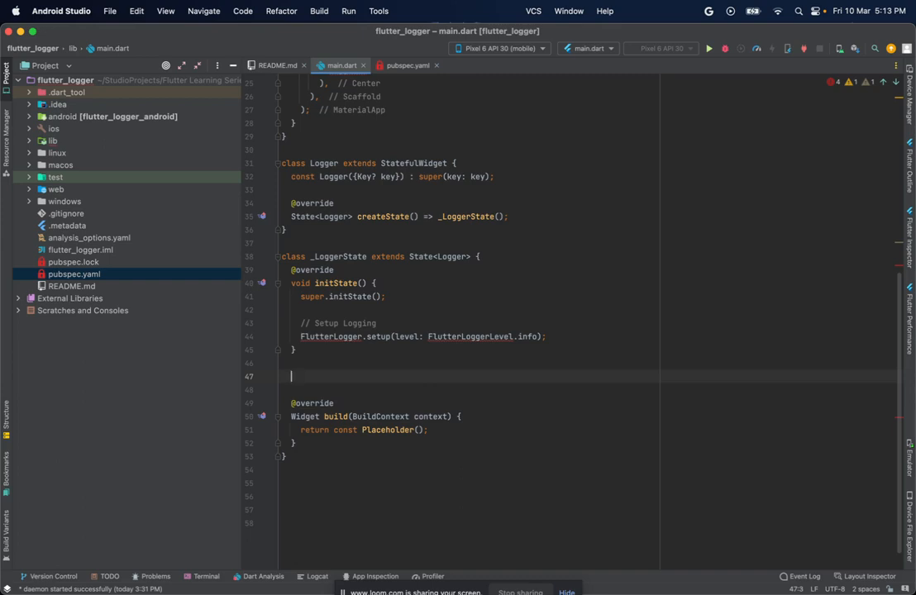
- Add a void dispose() override to _LoggerState and select Placeholder() for replacement
{"action": "type", "text": "void"}
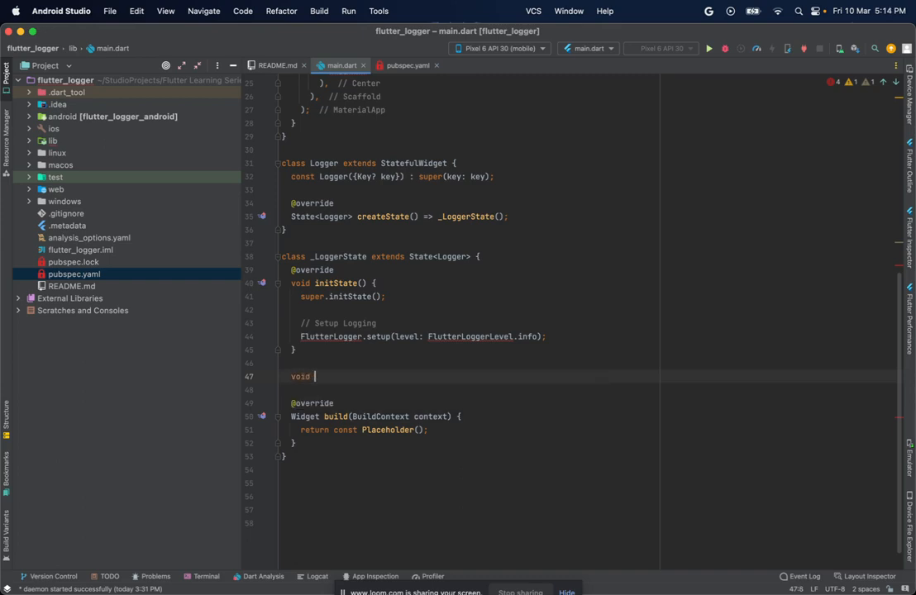
{"action": "type", "text": "dispo"}
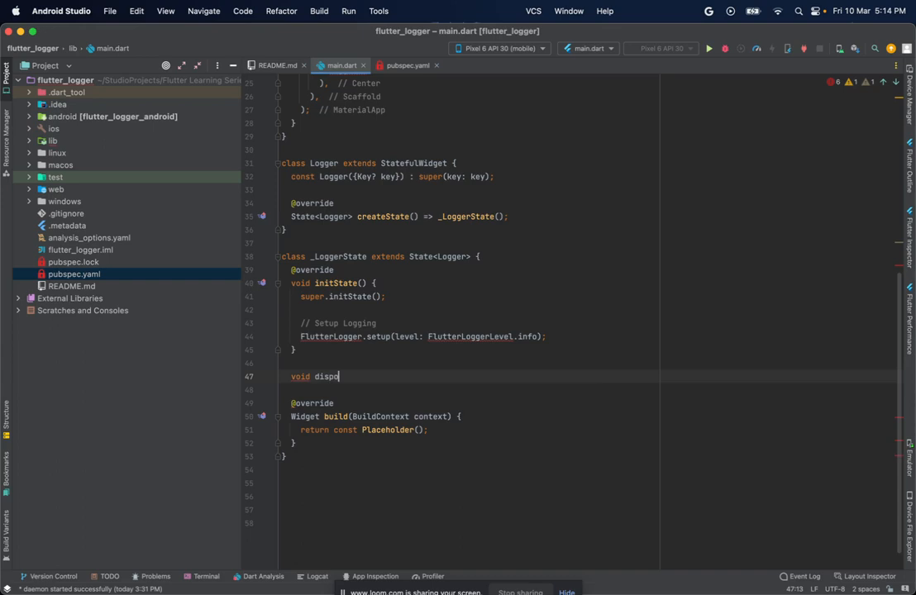
{"action": "type", "text": "se() {"}
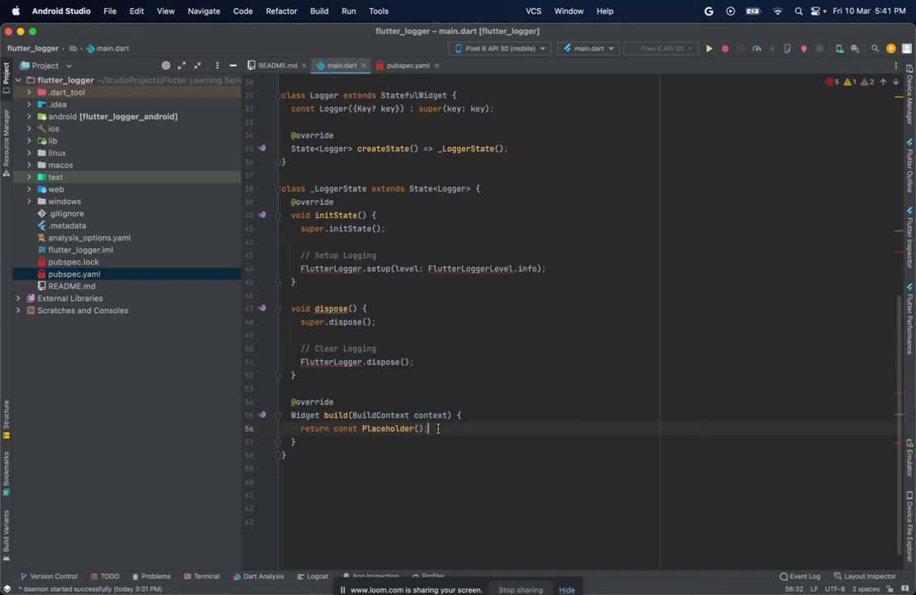
{"action": "left_click_drag", "start_coordinate": [334, 428], "coordinate": [421, 428]}
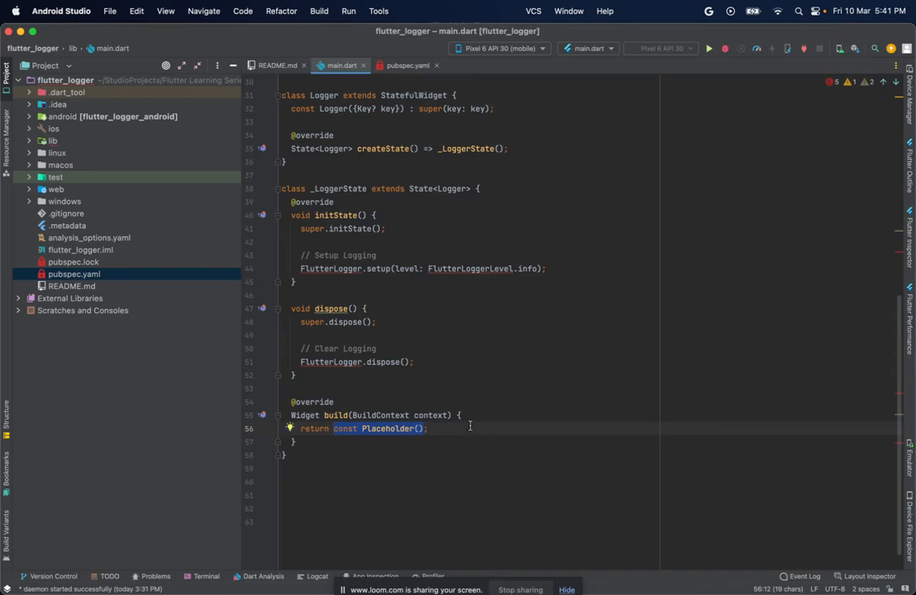
- Replace Placeholder with a Text widget whose message starts 'This is a'
{"action": "type", "text": "Text;"}
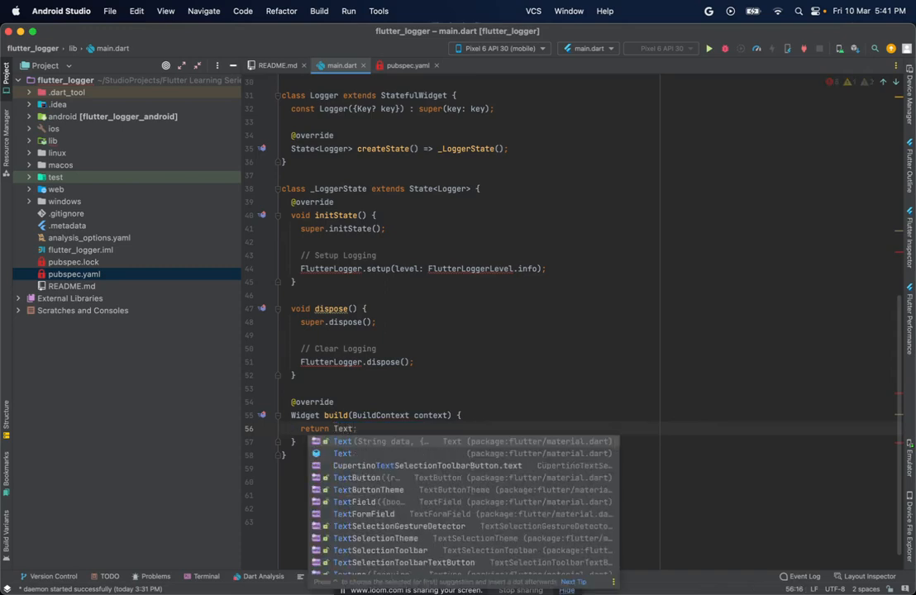
{"action": "key", "text": "Enter"}
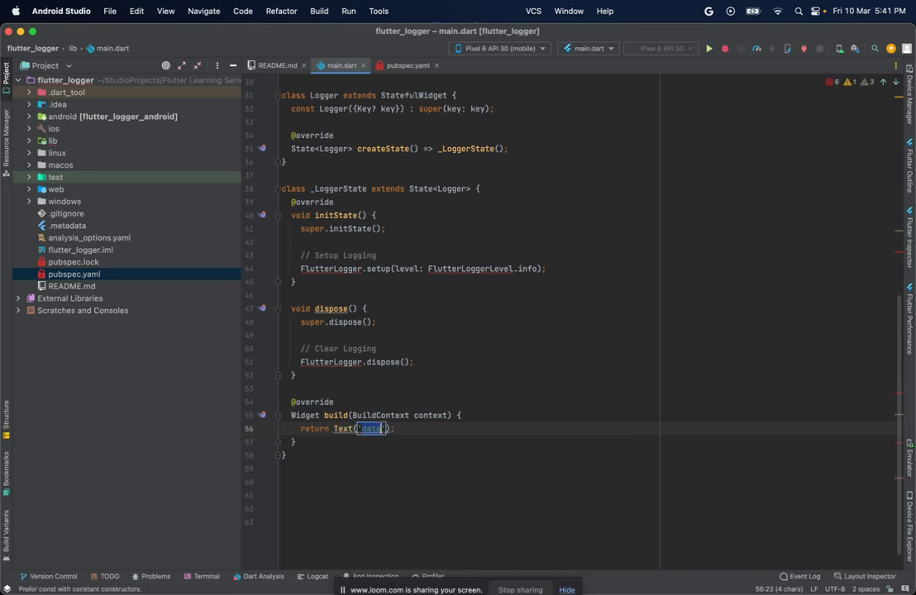
{"action": "type", "text": "This is a"}
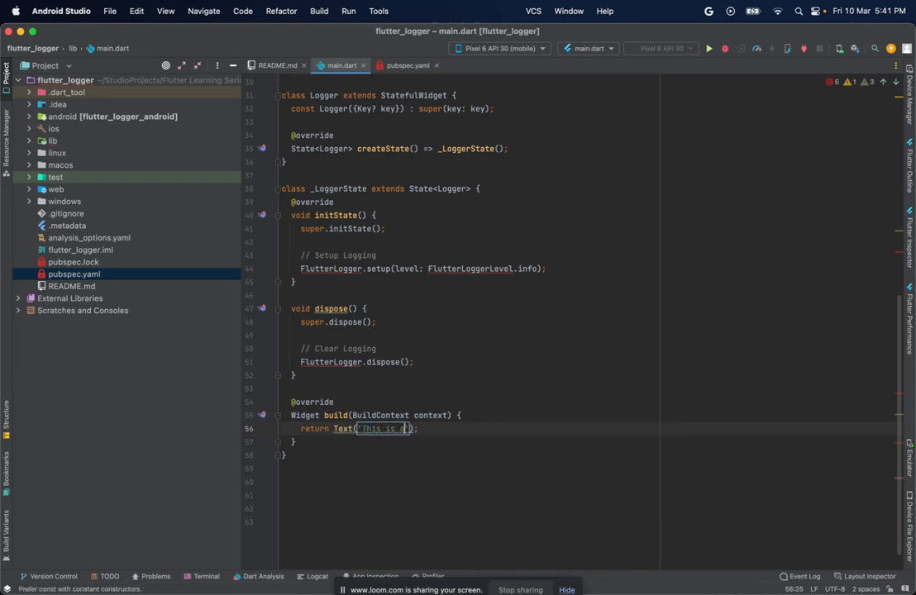